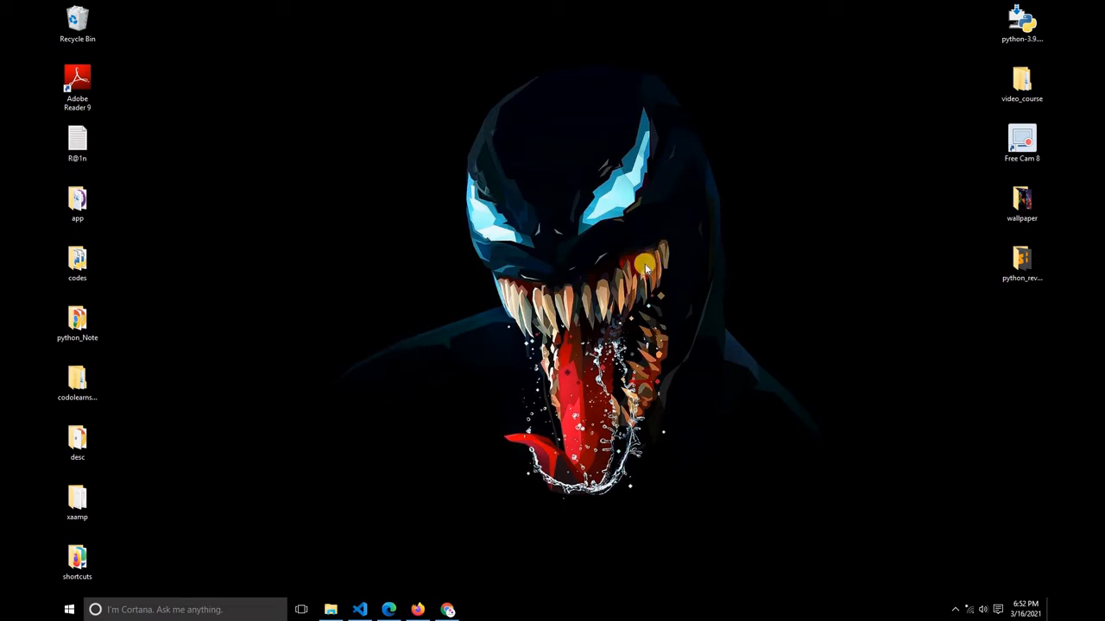
mouse_move(839, 148)
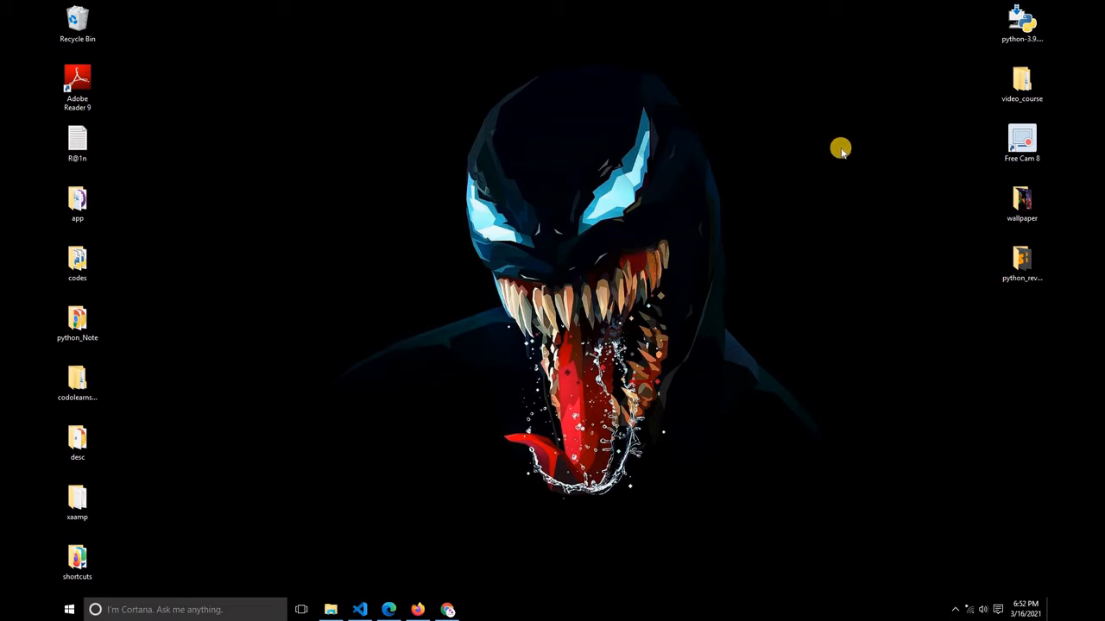
mouse_move(471, 9)
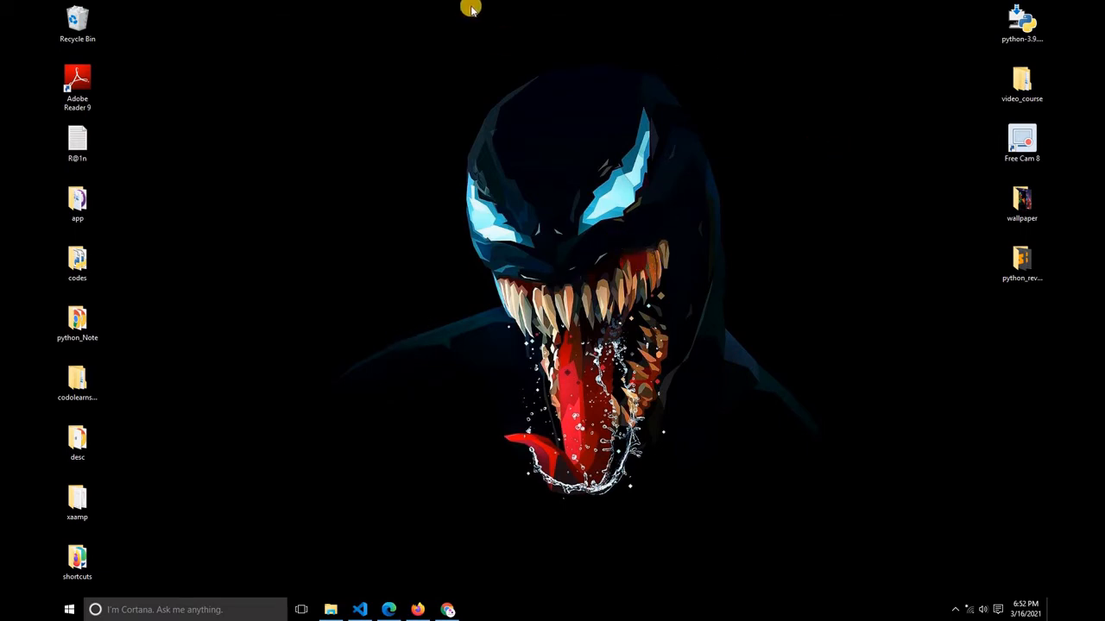
mouse_move(492, 67)
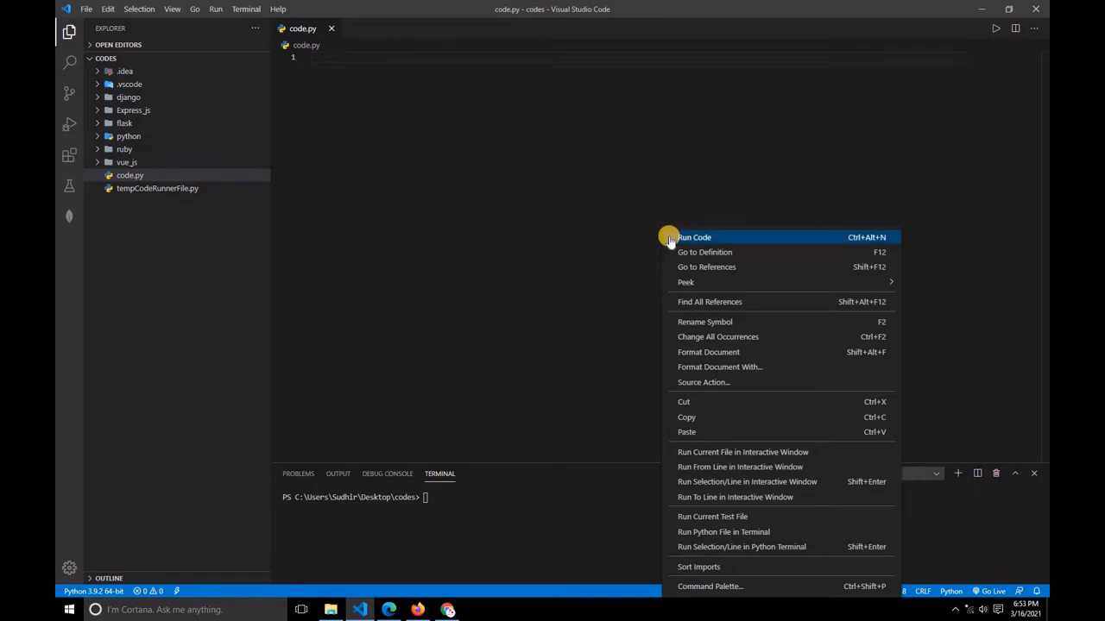
Step: Begin line 1 of code.py with a print call
text(print(')
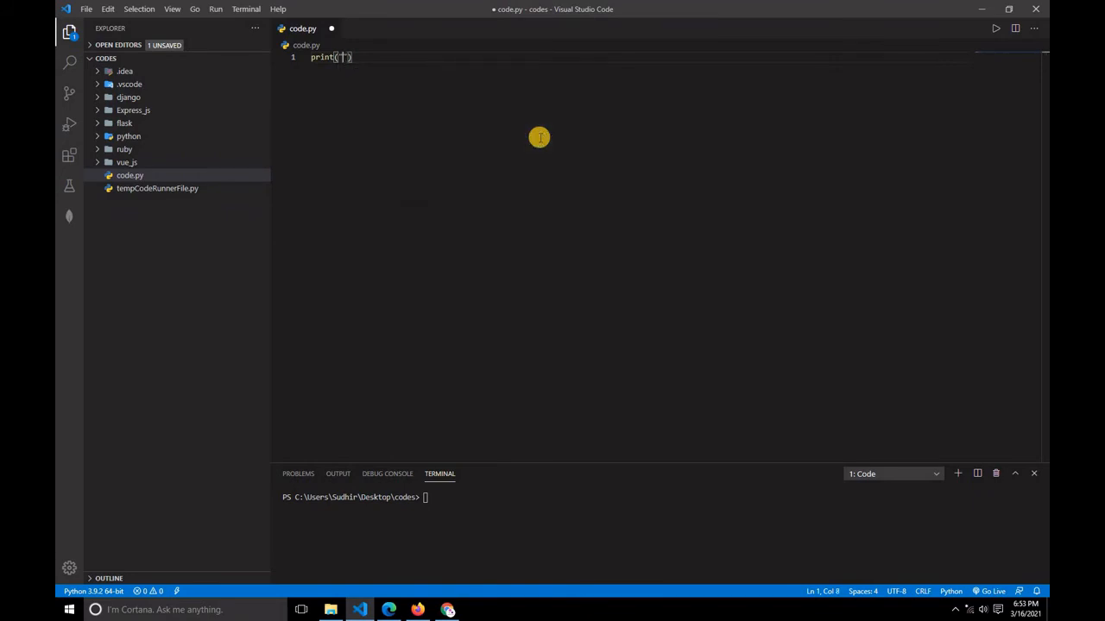
Step: Complete the line as print("Hello World") and save code.py
text(Hello W)
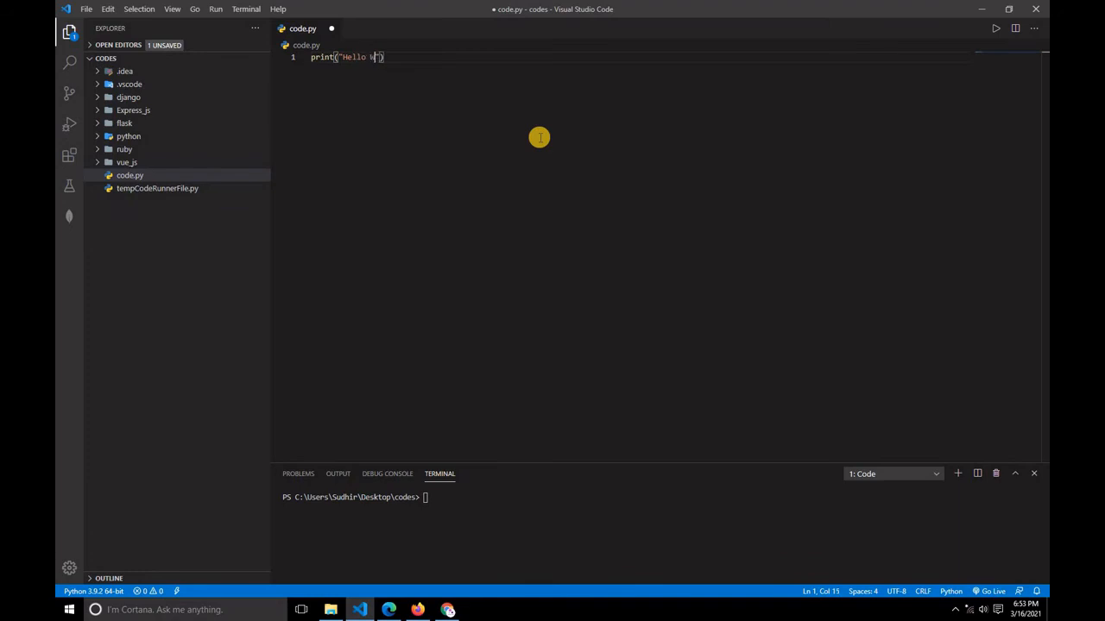
text(orld)
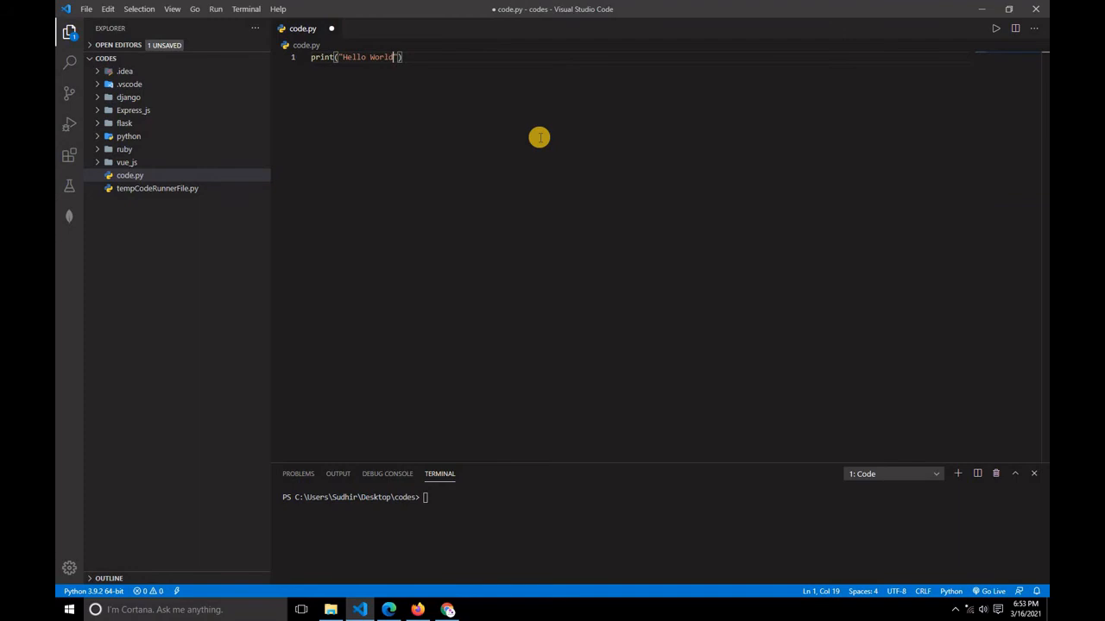
key(ctrl+s)
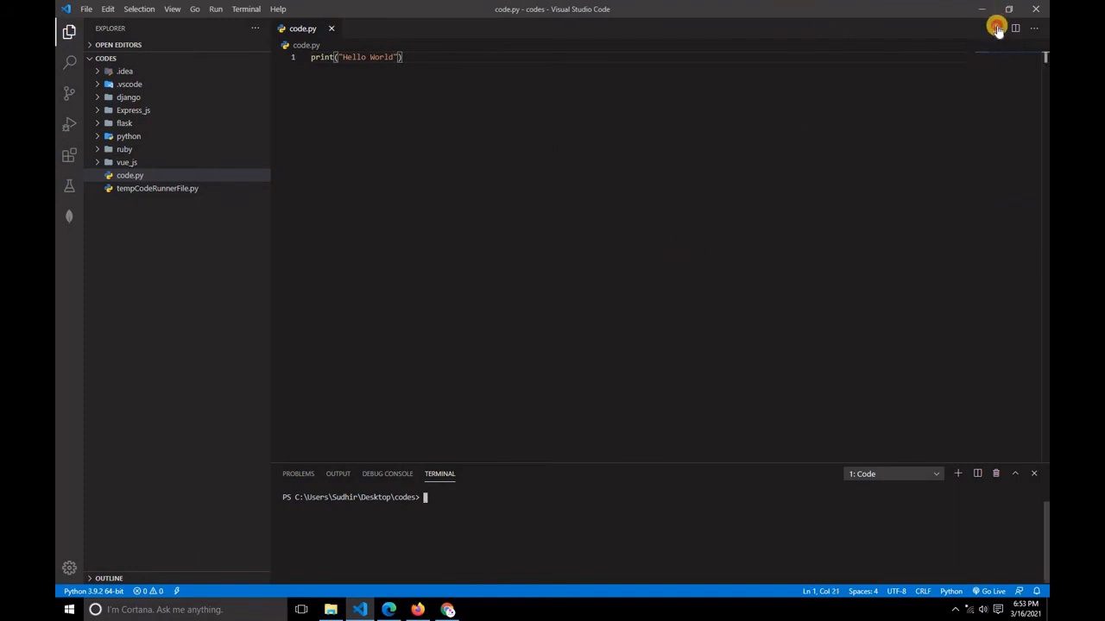
Step: Run code.py so the terminal prints Hello World
click(994, 27)
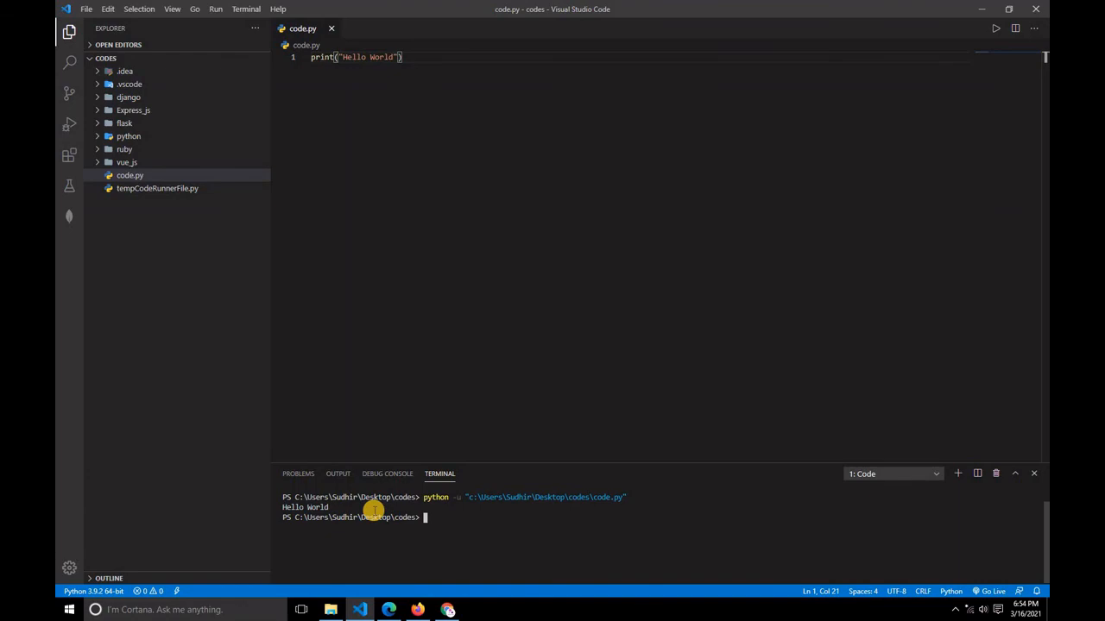
mouse_move(480, 284)
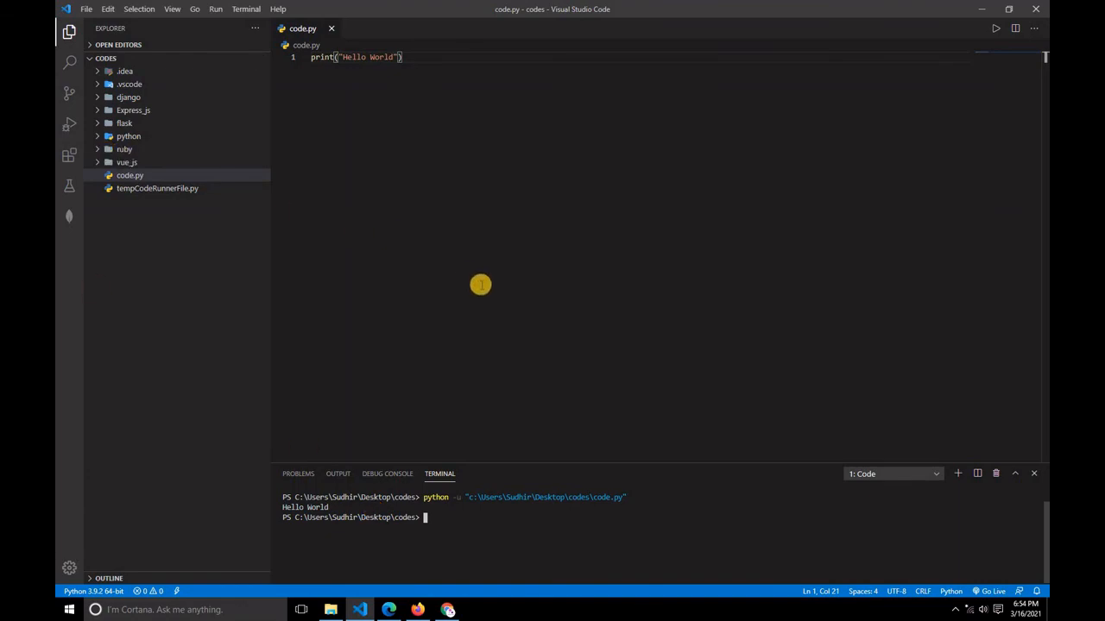